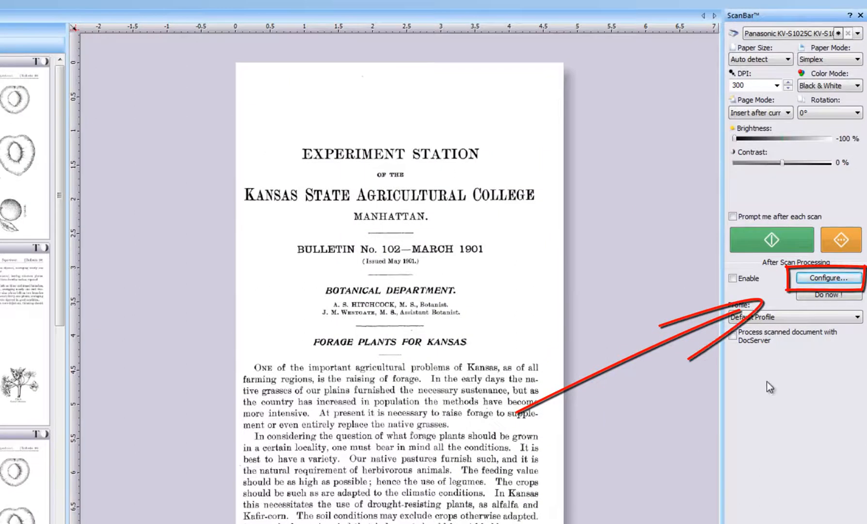
Enable 'Recognize text using OCR' in the Default Profile's after-scan processing settings.
click(827, 277)
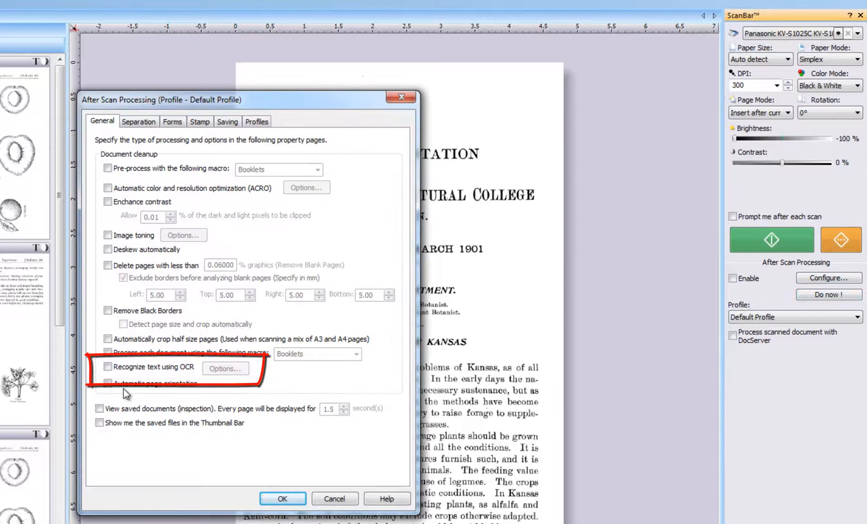
click(107, 366)
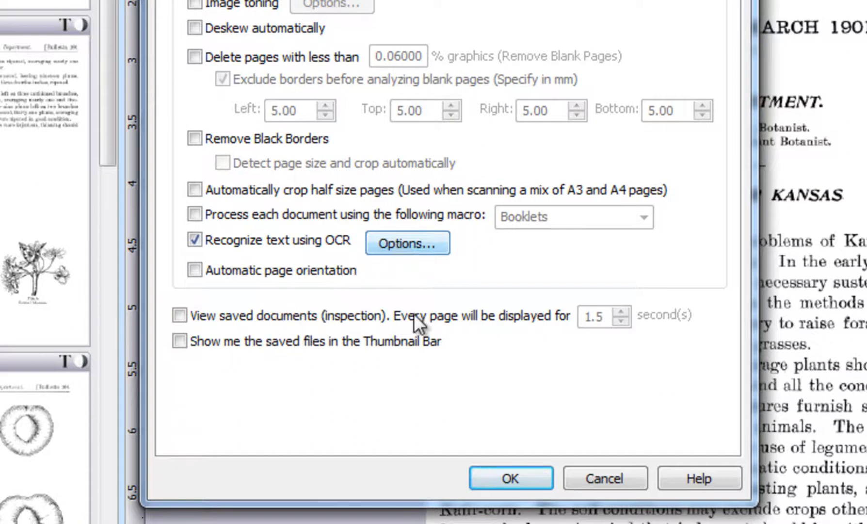
click(509, 477)
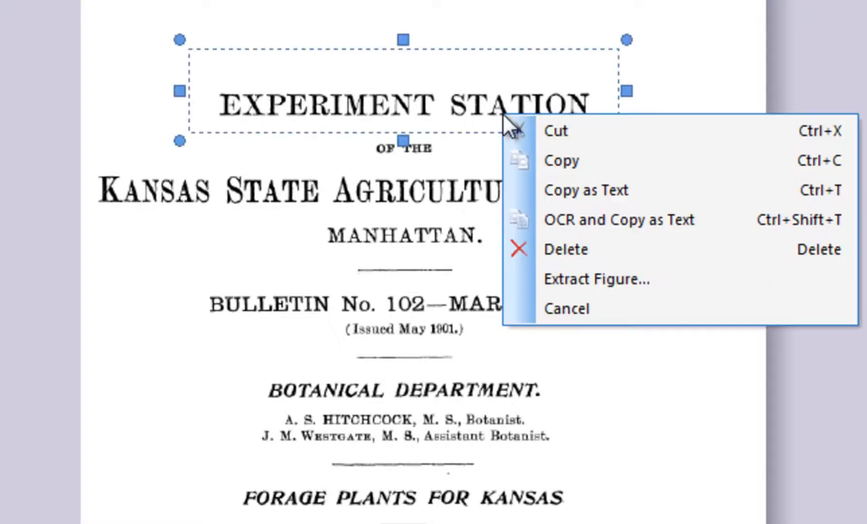
mouse_move(586, 190)
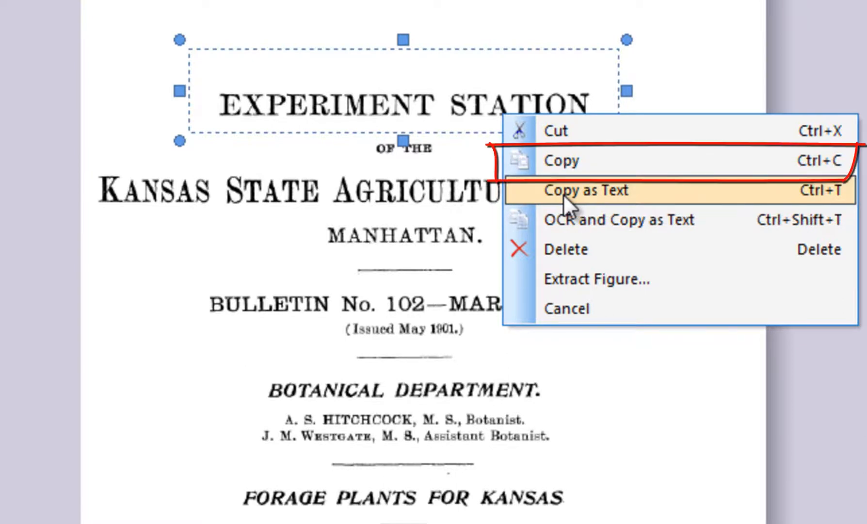
mouse_move(562, 161)
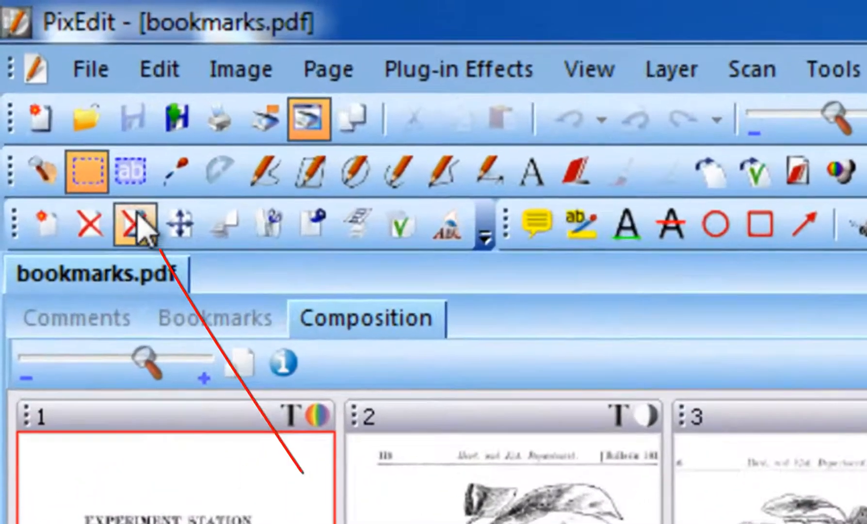
Run OCR text recognition on pages 1-8 of bookmarks.pdf.
click(130, 174)
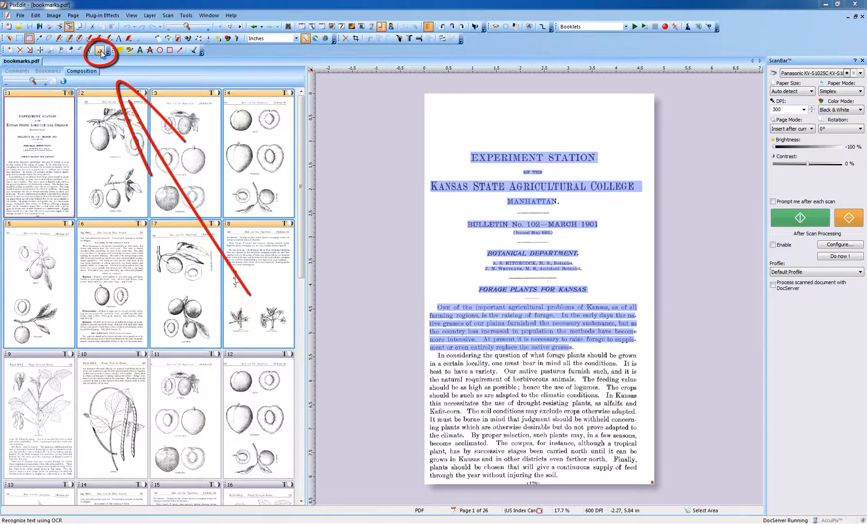
click(100, 49)
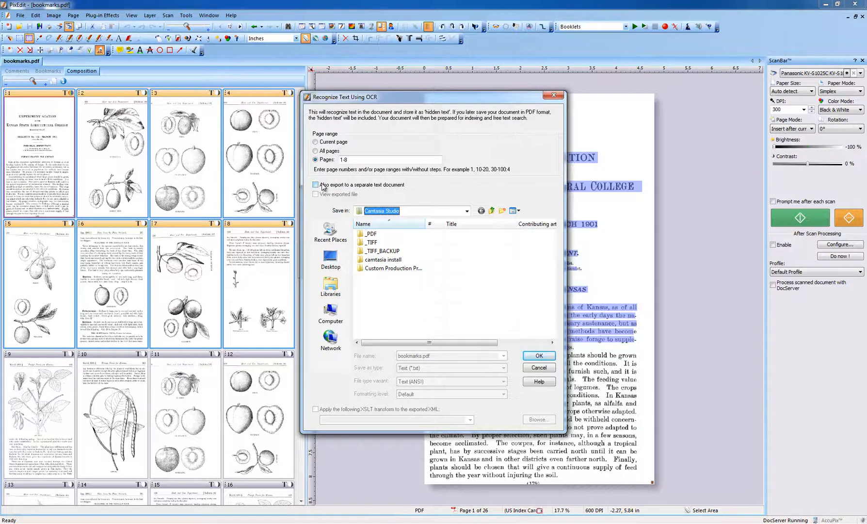
click(316, 185)
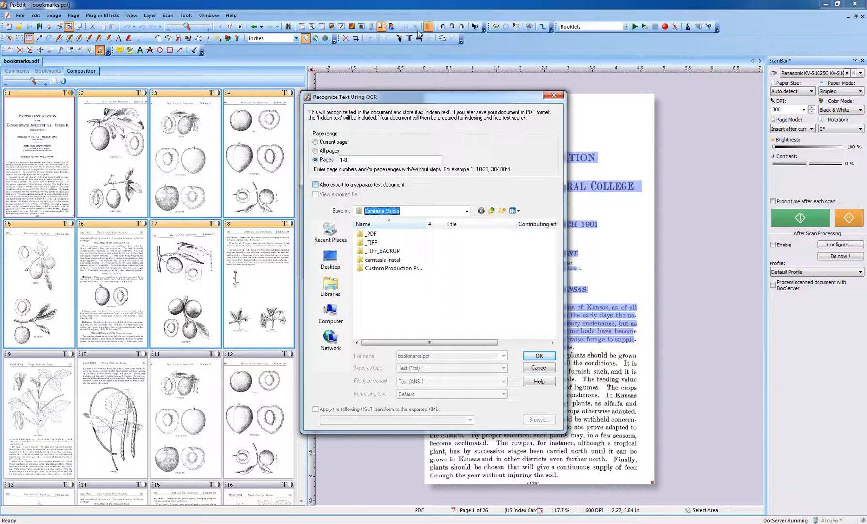
mouse_move(556, 378)
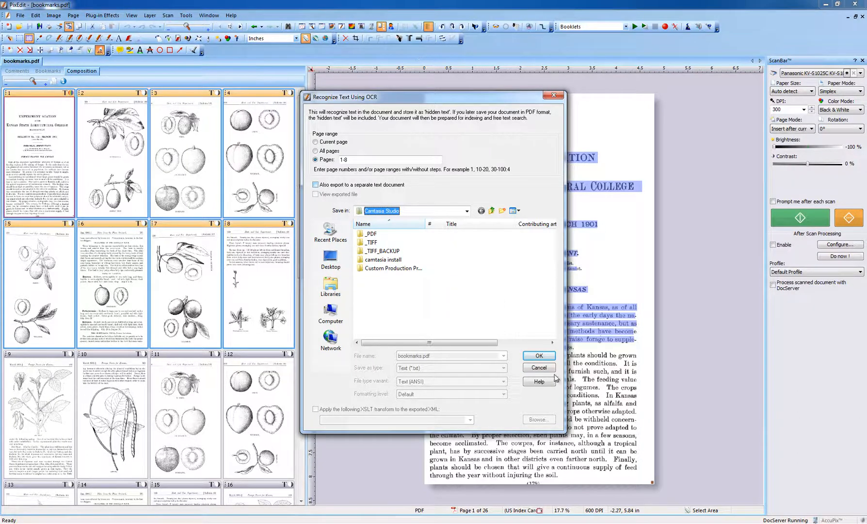
mouse_move(540, 166)
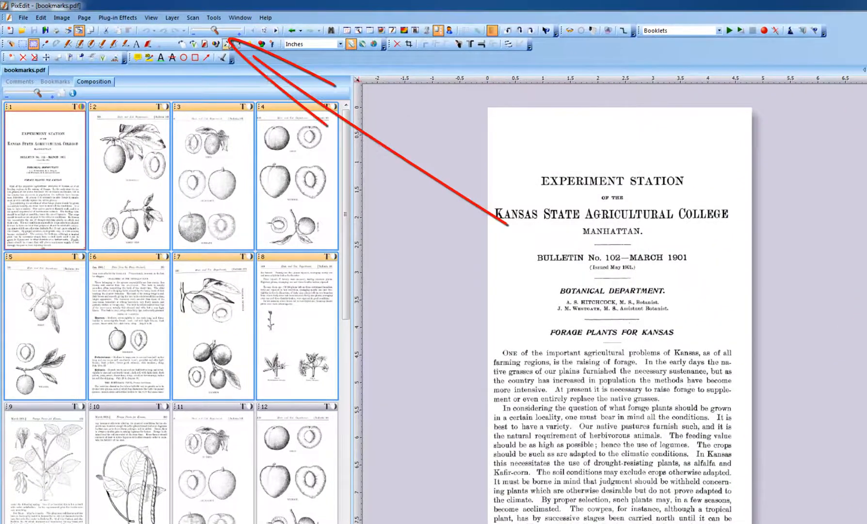
Add Spanish (Castilian) as an OCR language in Tools > Options' OCR Setup.
click(213, 17)
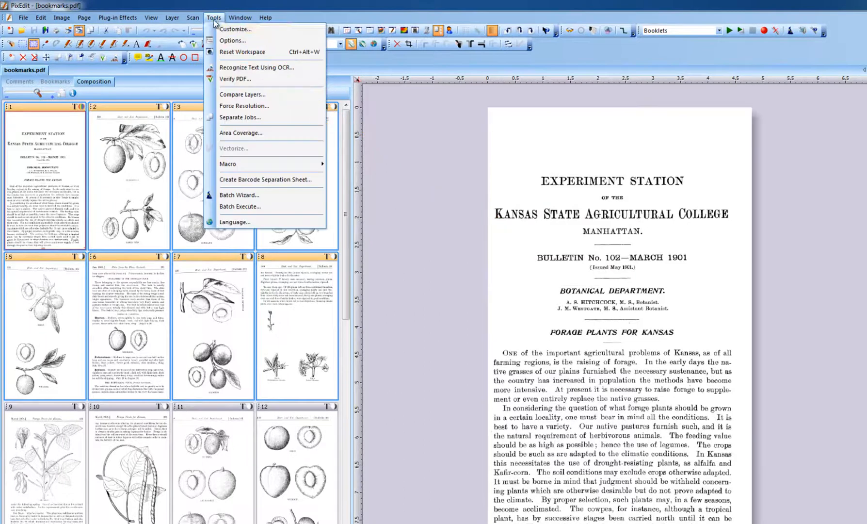
click(232, 39)
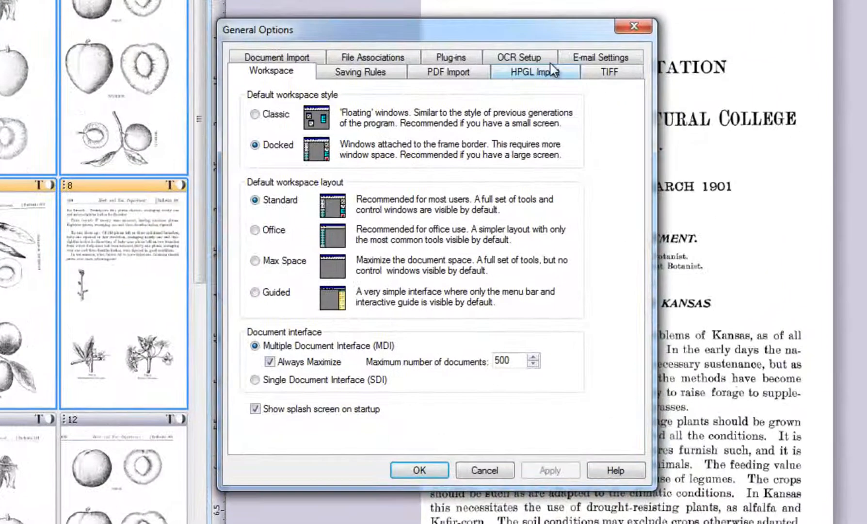
click(517, 57)
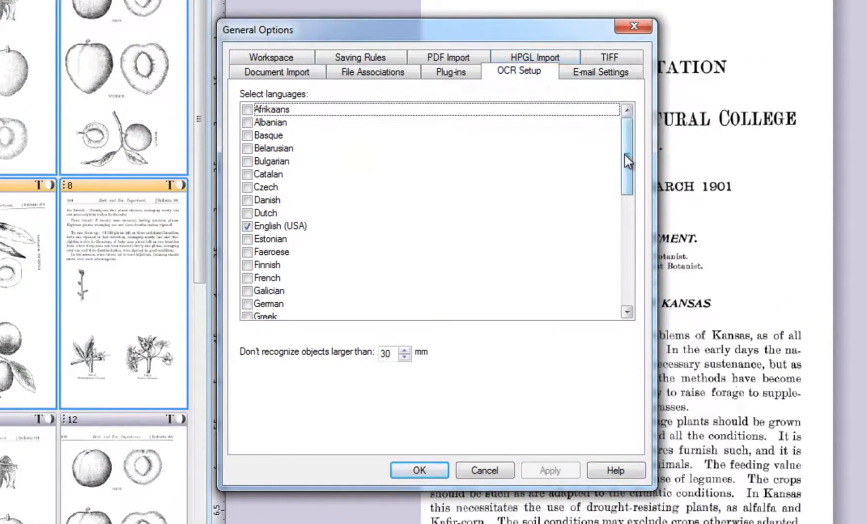
scroll(down, 3)
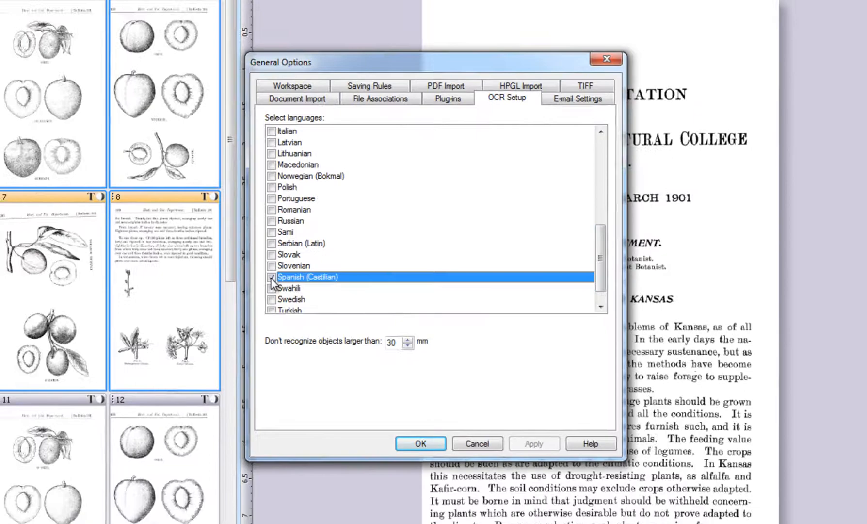
click(419, 442)
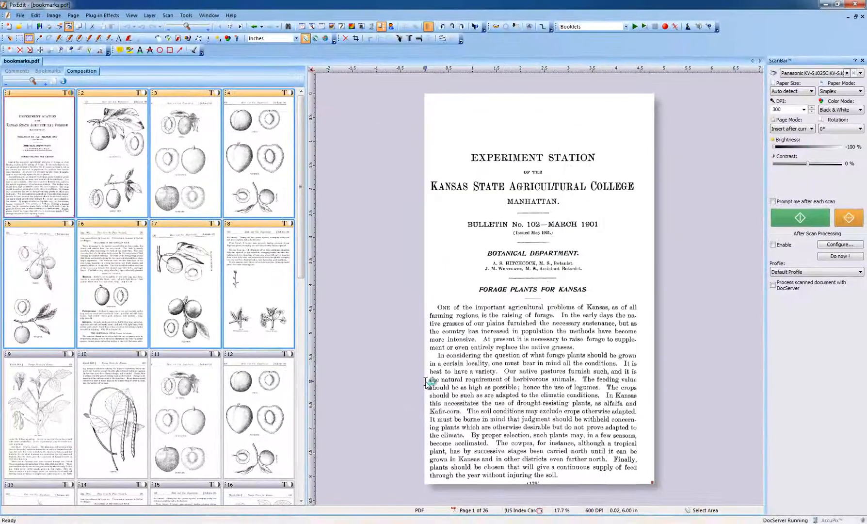